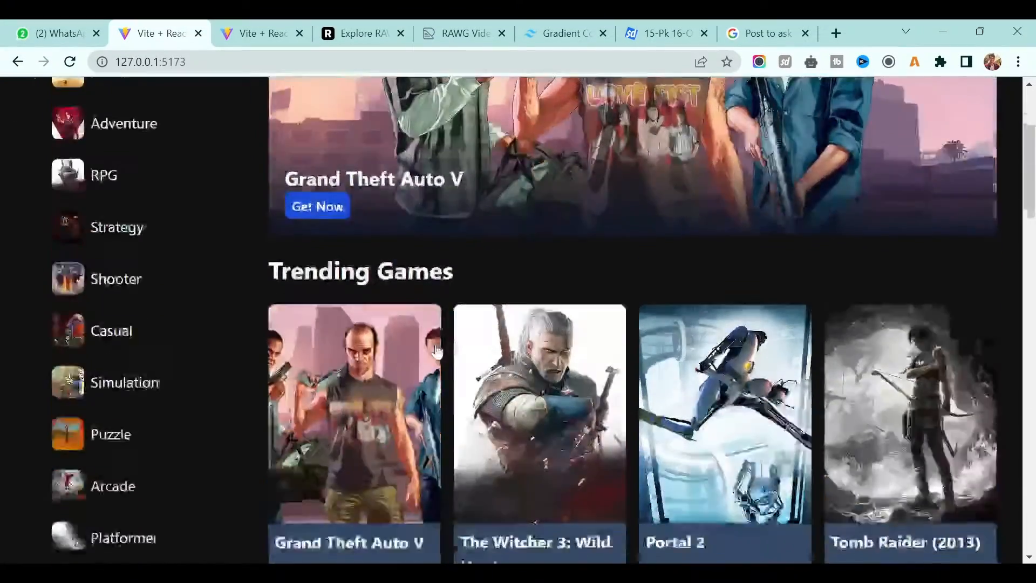
# In GenreList.jsx, call selectedGenresName(item) inside the genre item's onClick handler
pyautogui.scroll(-3)
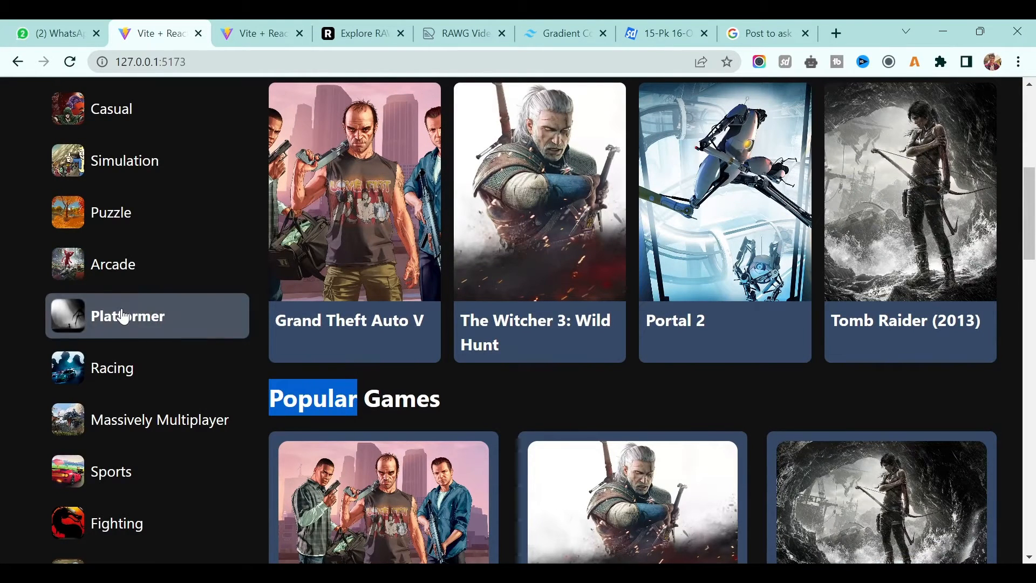
pyautogui.moveTo(151, 244)
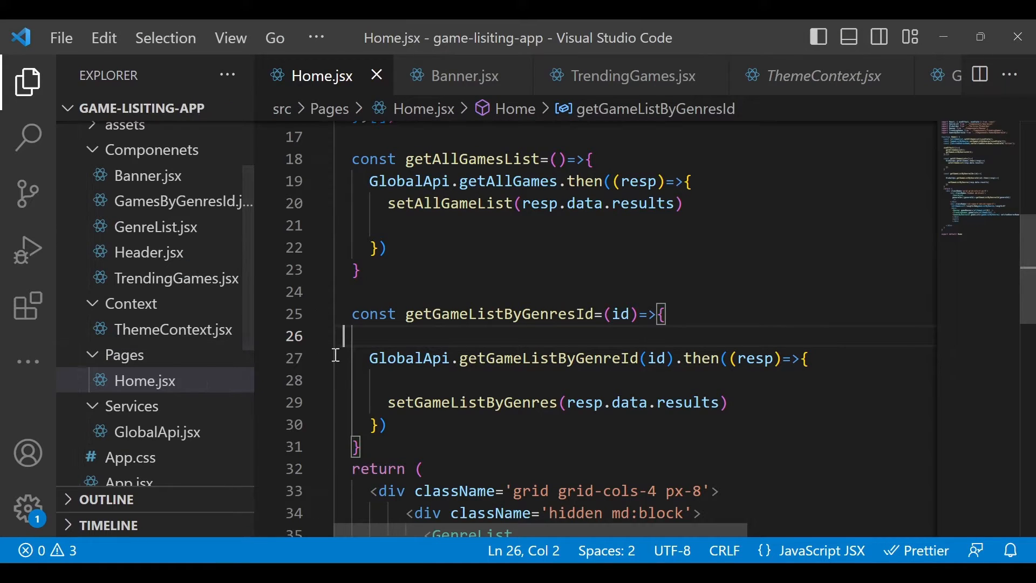
pyautogui.click(155, 227)
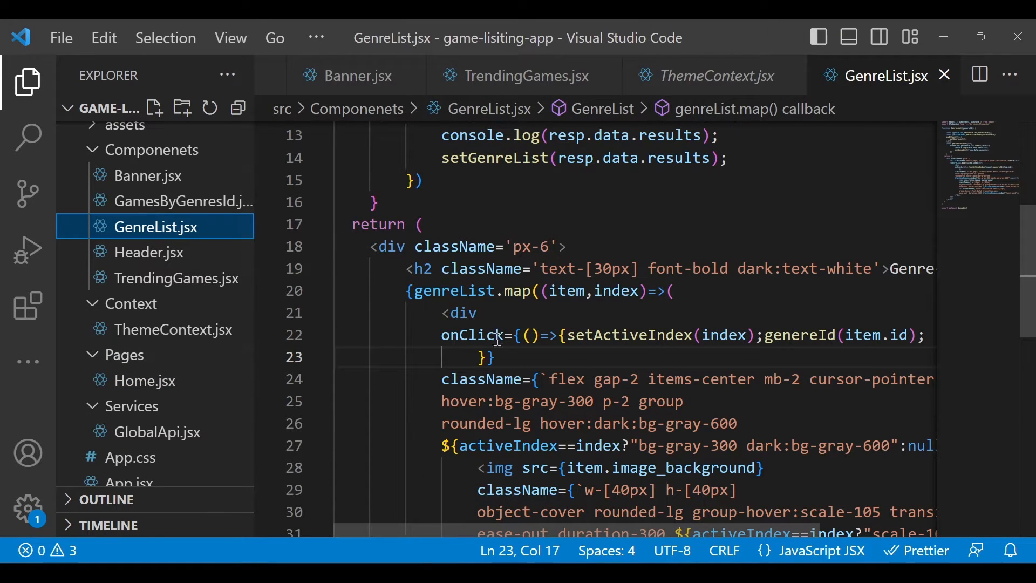
pyautogui.doubleClick(474, 334)
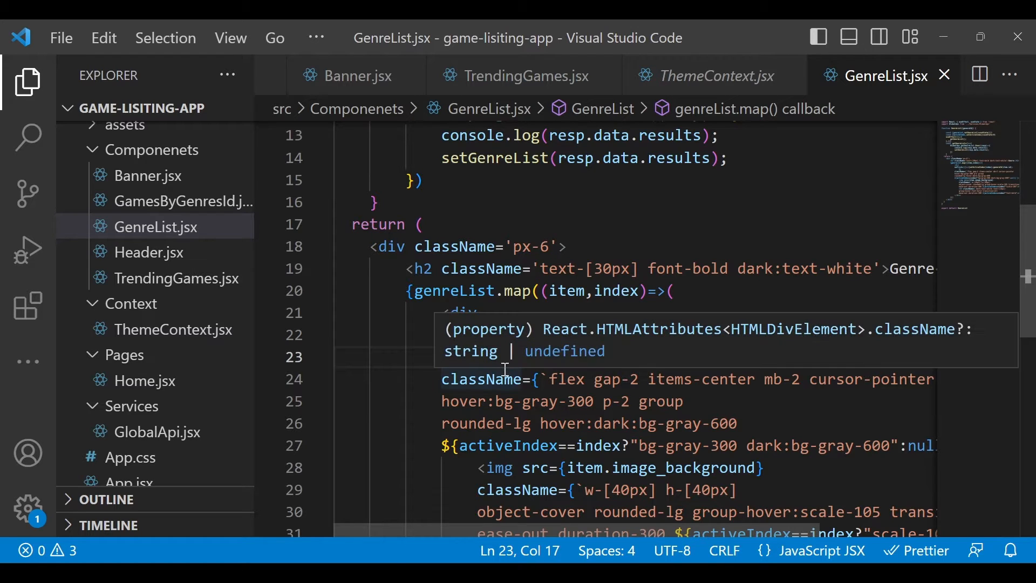
pyautogui.write('onClick={()=>{setActiveIndex(index);genereId(item.id);}}')
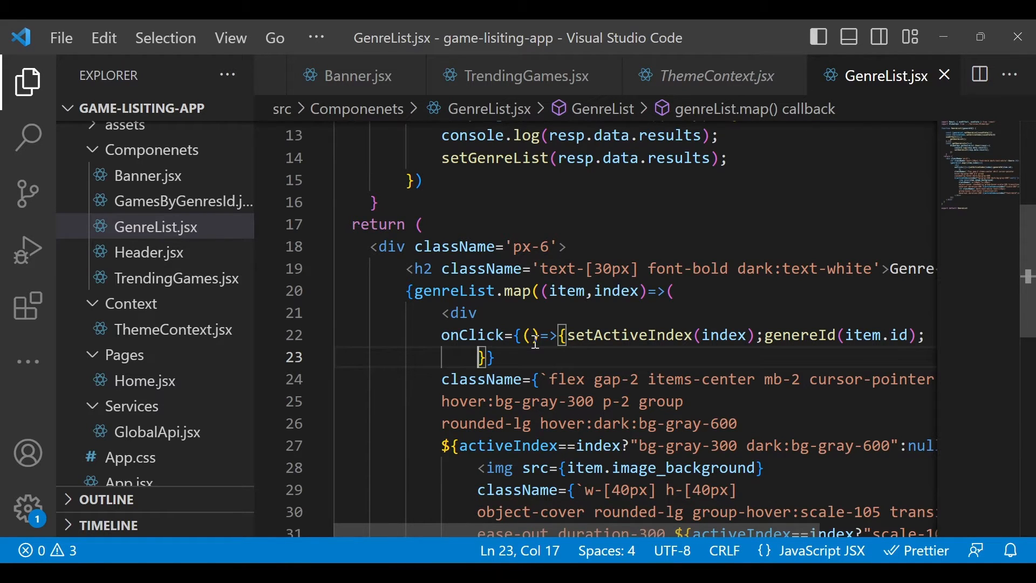
pyautogui.write('selected')
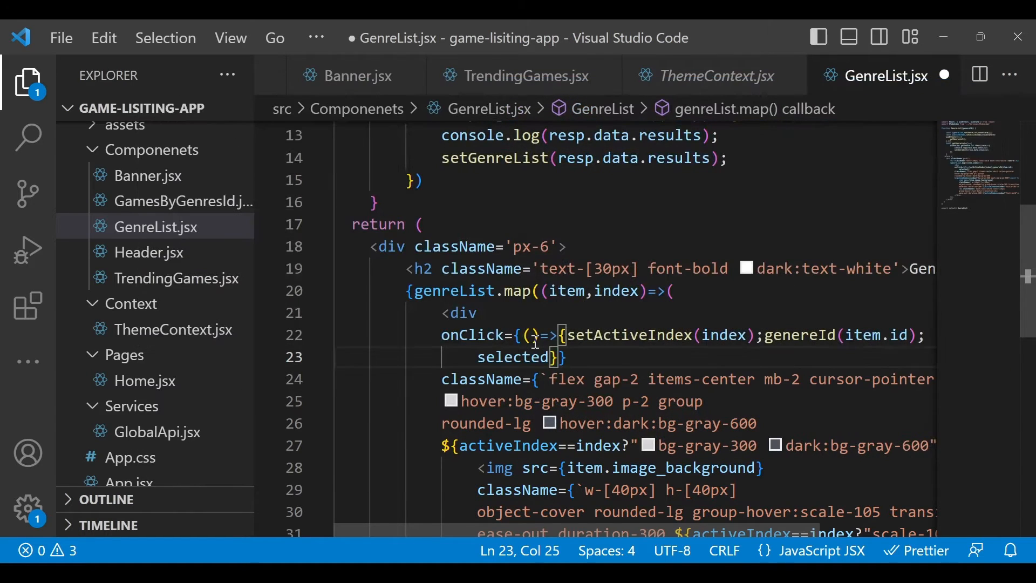
pyautogui.write('Genr')
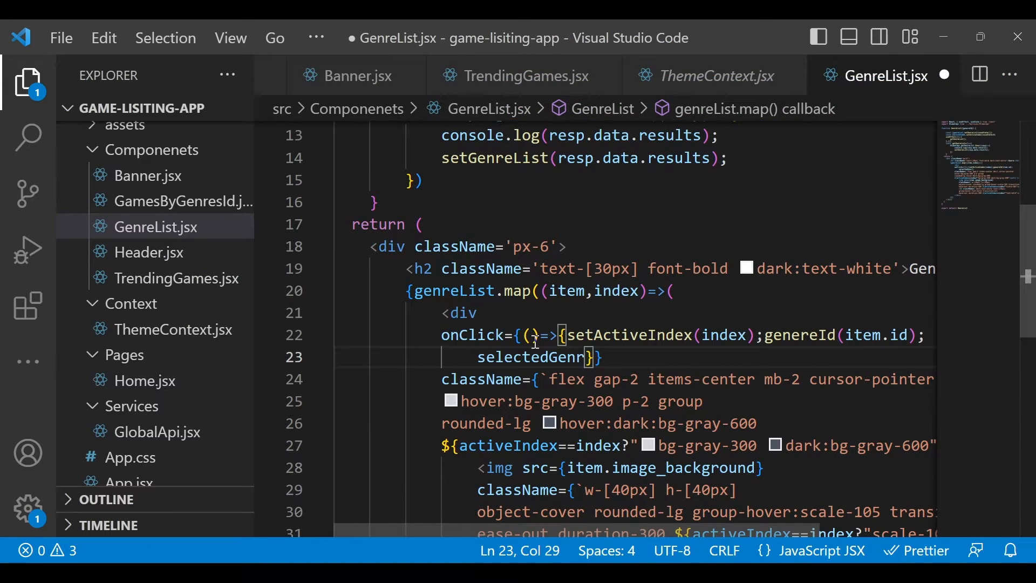
pyautogui.write('esName')
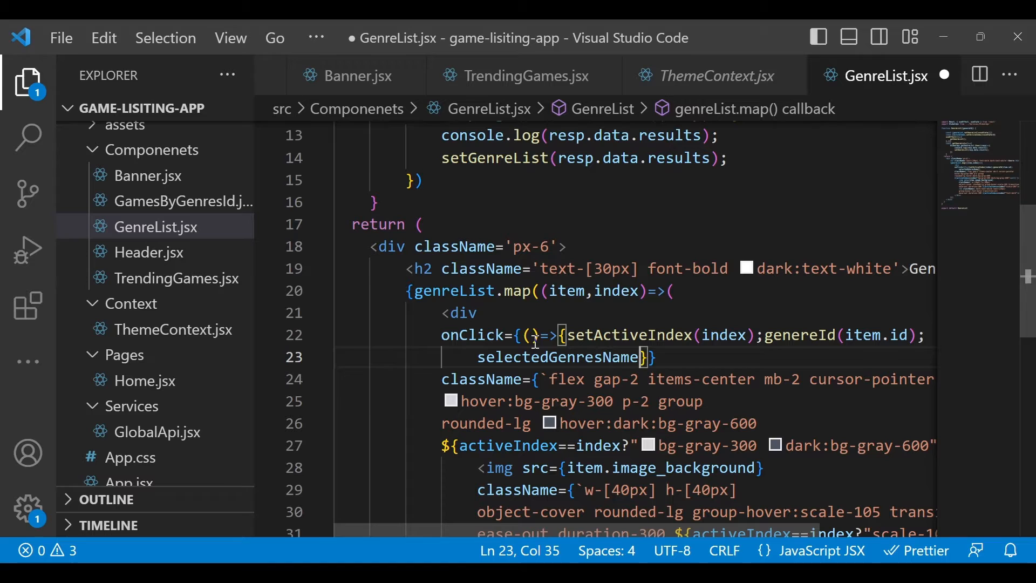
pyautogui.write('(item')
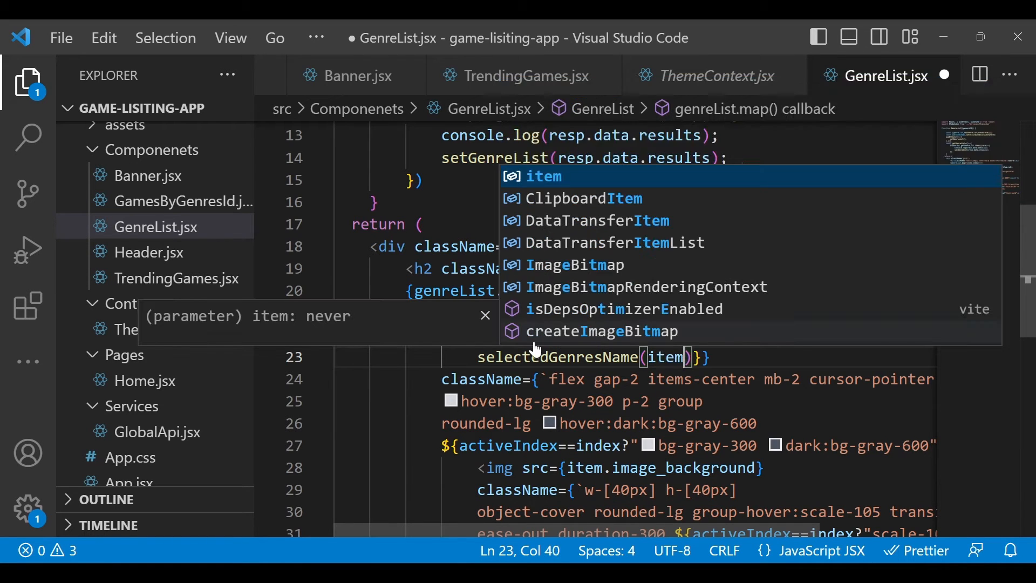
# Add selectedGenresName to GenreList's destructured props next to genereId
pyautogui.doubleClick(558, 357)
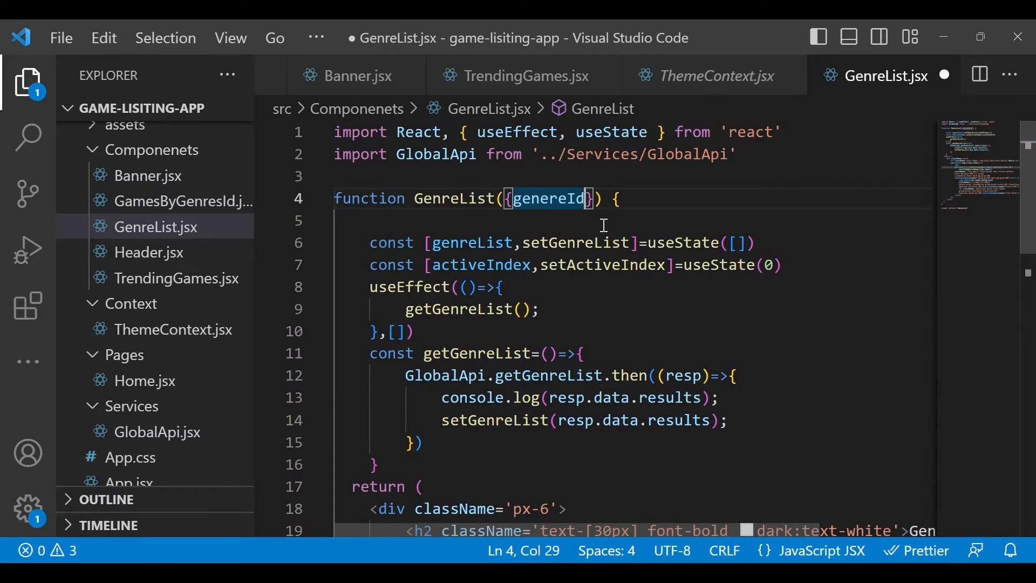
pyautogui.write(',selectedGenresName')
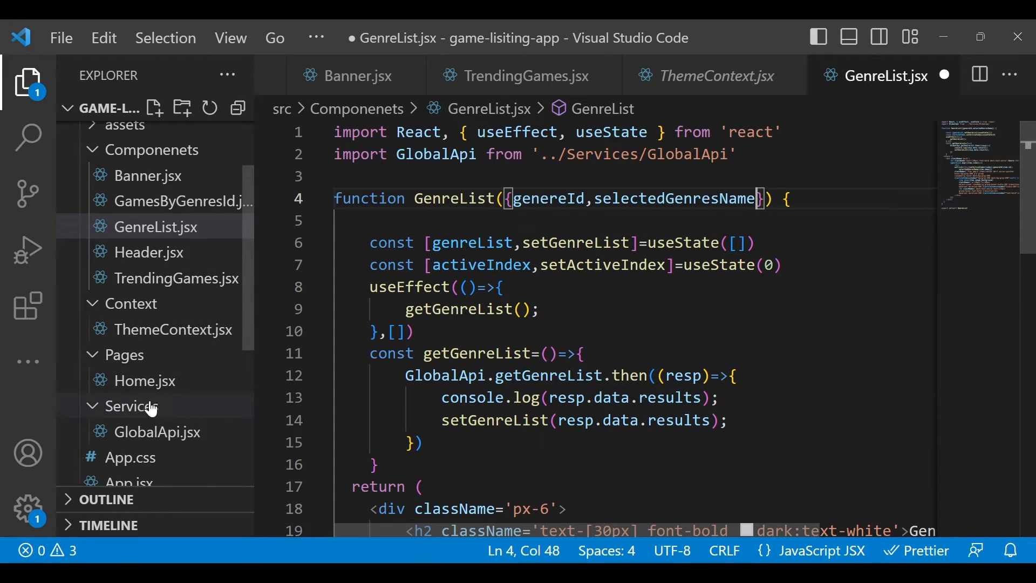
# In Home.jsx, start a selectedGenresName= attribute on <GenreList> and check the selctedGenresName state
pyautogui.click(145, 380)
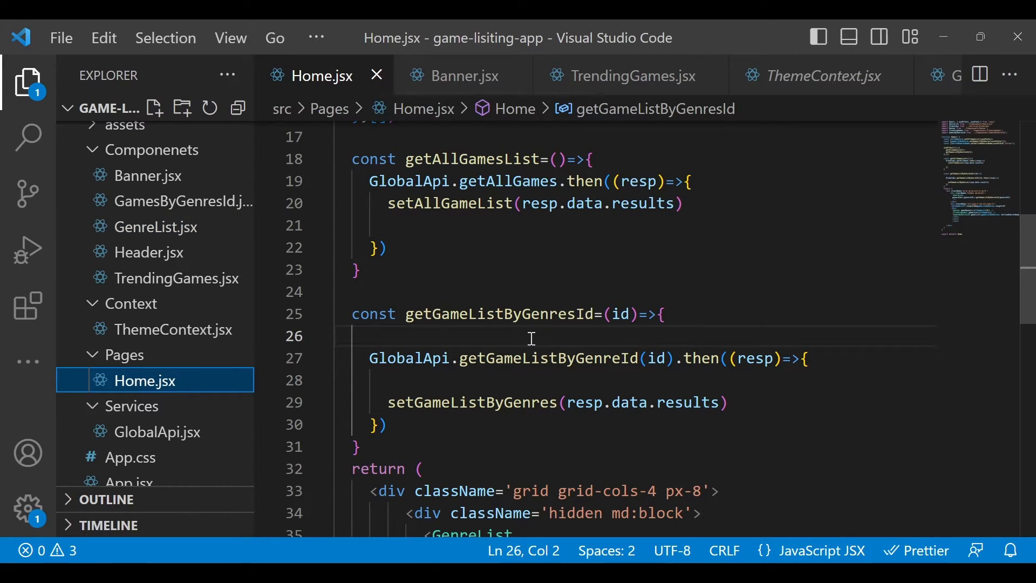
pyautogui.scroll(-3)
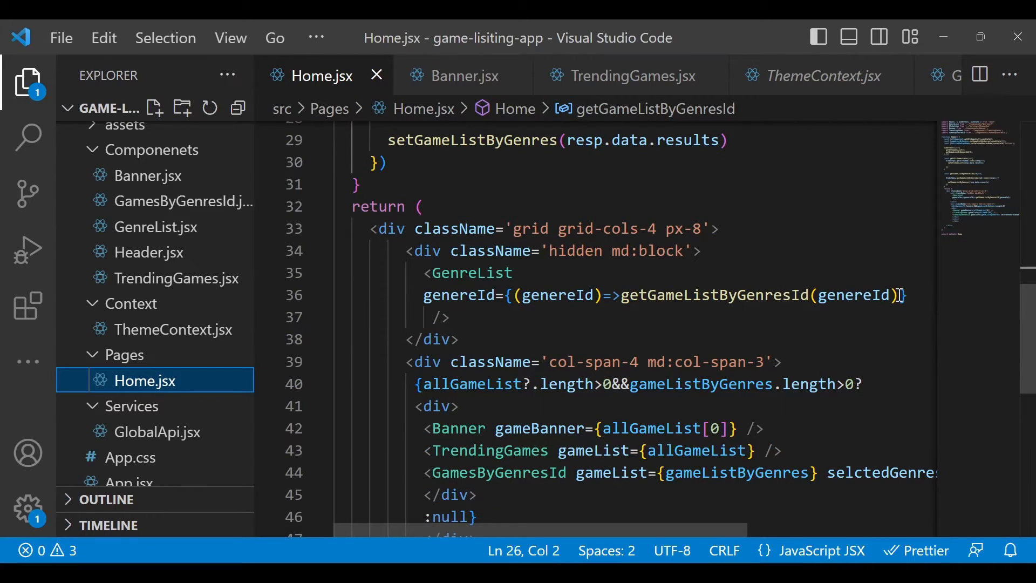
pyautogui.write('selectedGenresName')
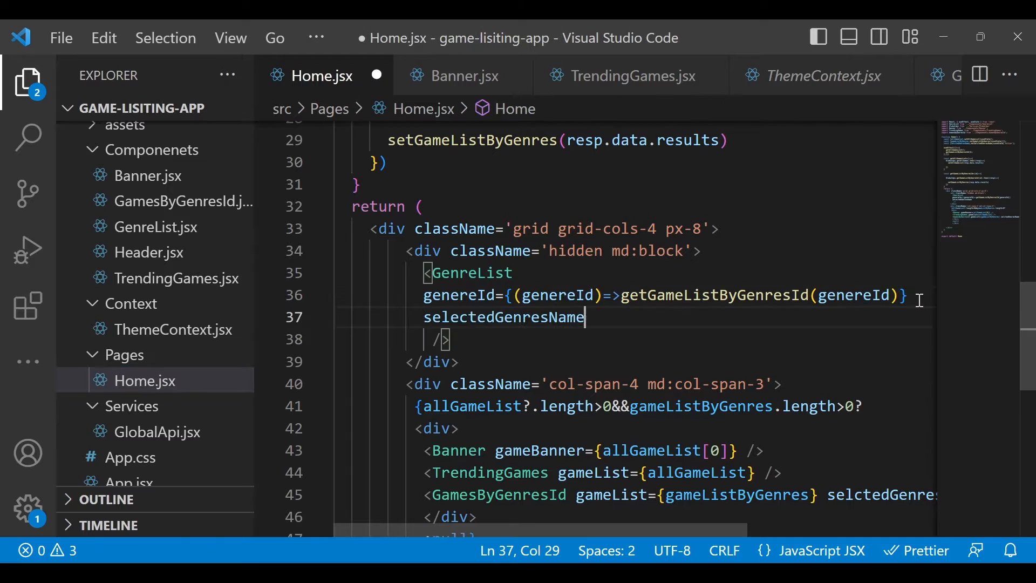
pyautogui.write('=')
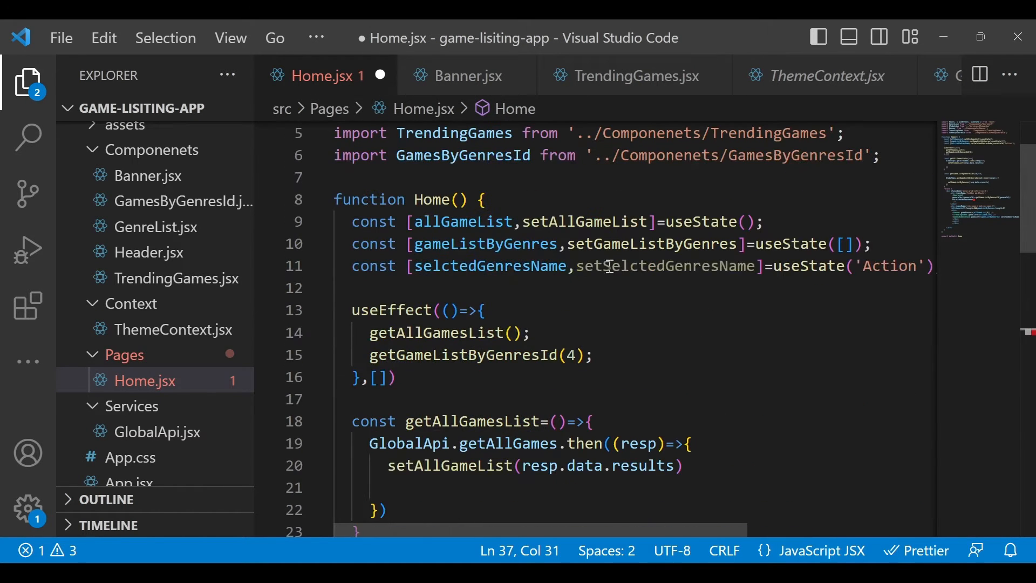
pyautogui.moveTo(352, 266); pyautogui.dragTo(648, 265)
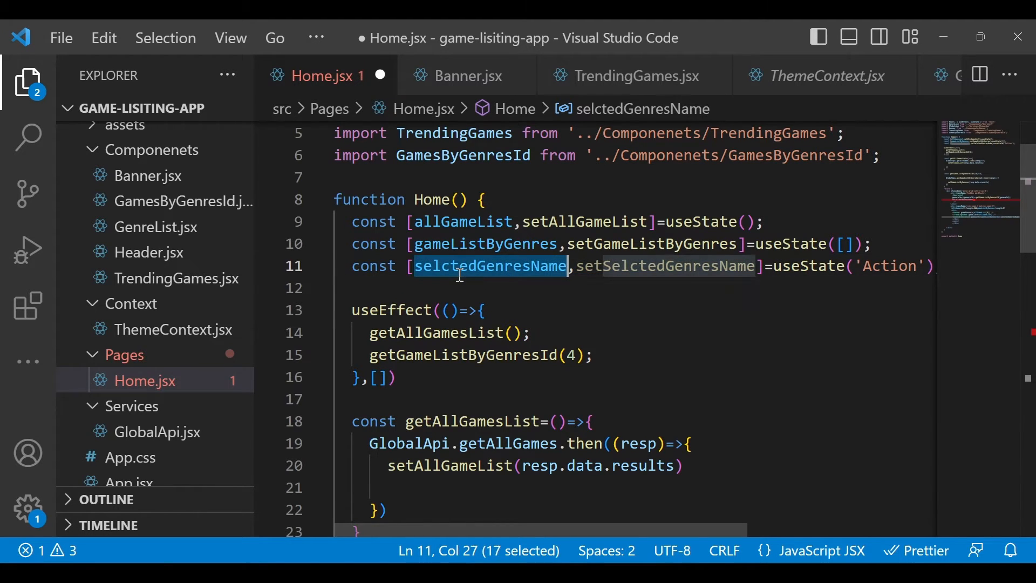
pyautogui.moveTo(656, 265)
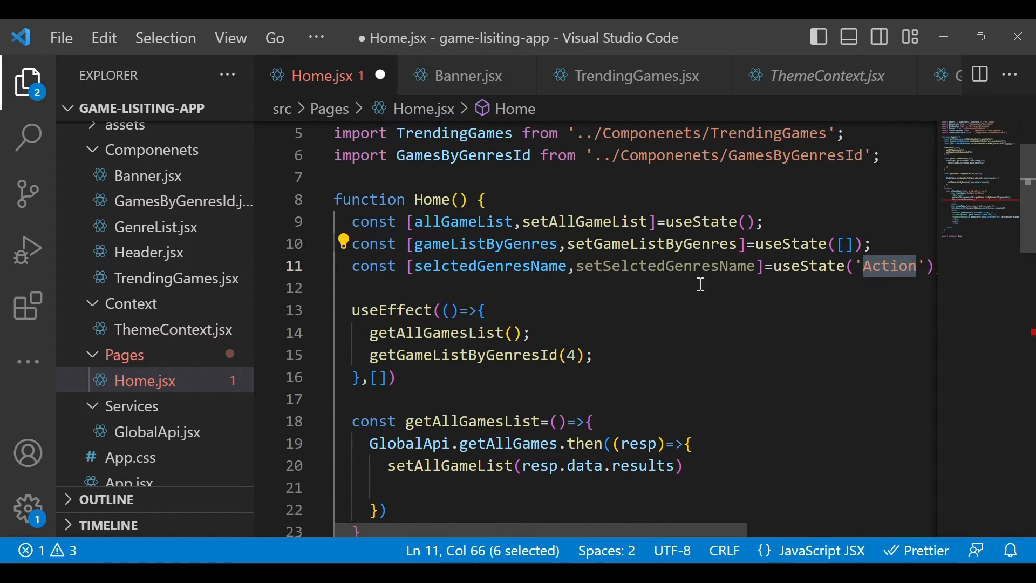
pyautogui.scroll(-3)
pyautogui.write('selectedGenresName={')
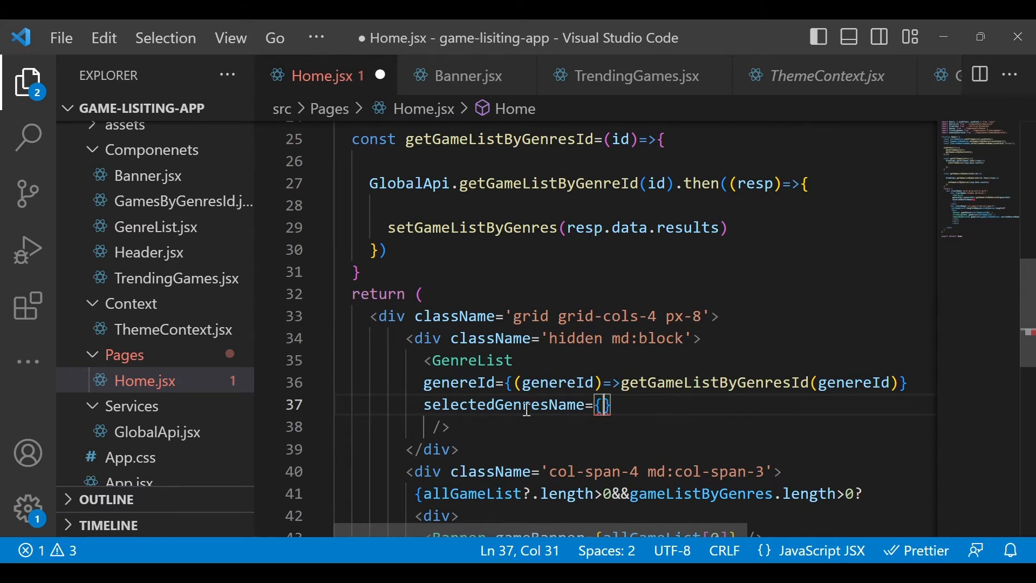
# Set the prop to (name)=>setSelctedGenresName(name) using the IntelliSense completion
pyautogui.write('(')
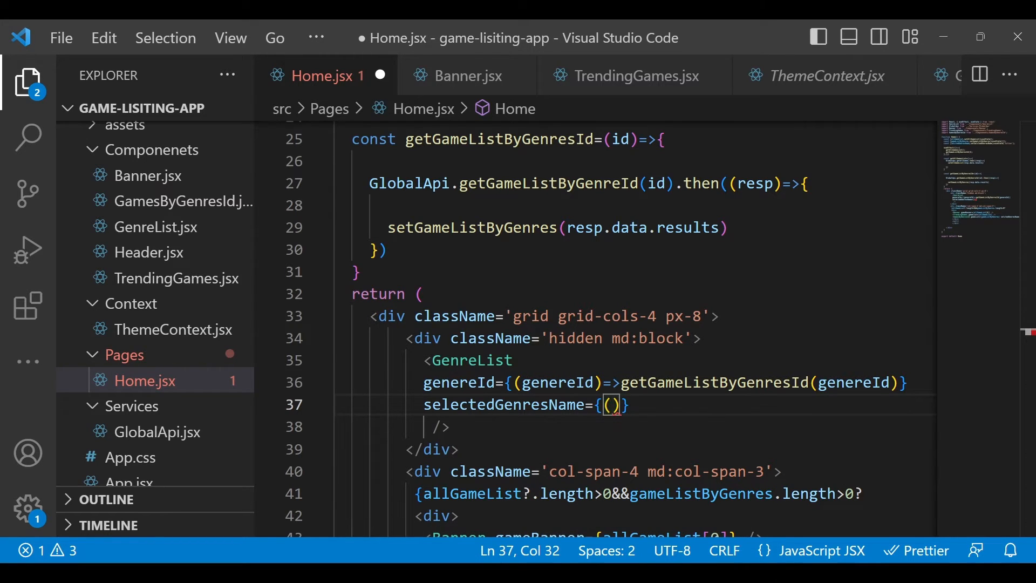
pyautogui.write('nam')
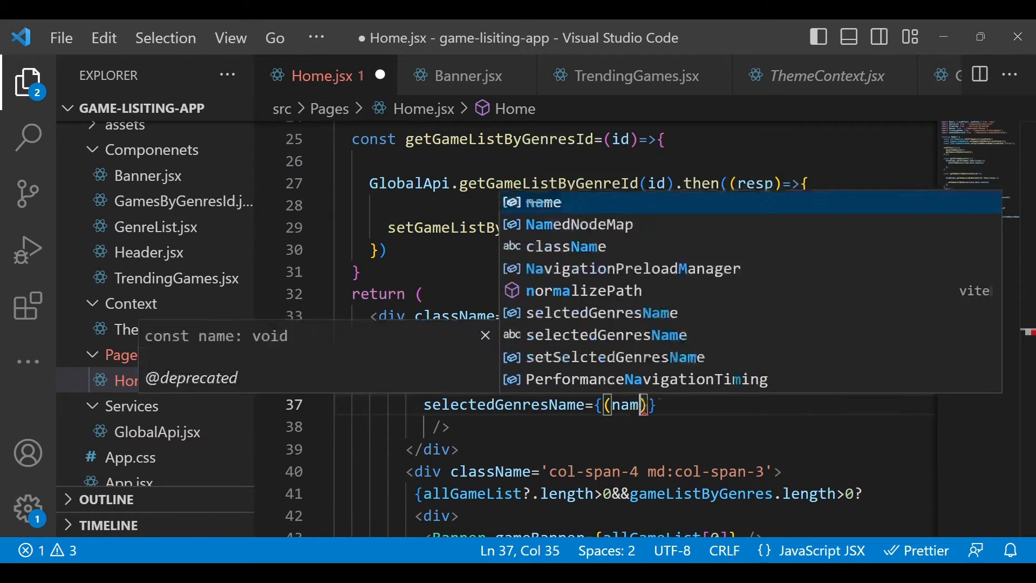
pyautogui.write('=>?set')
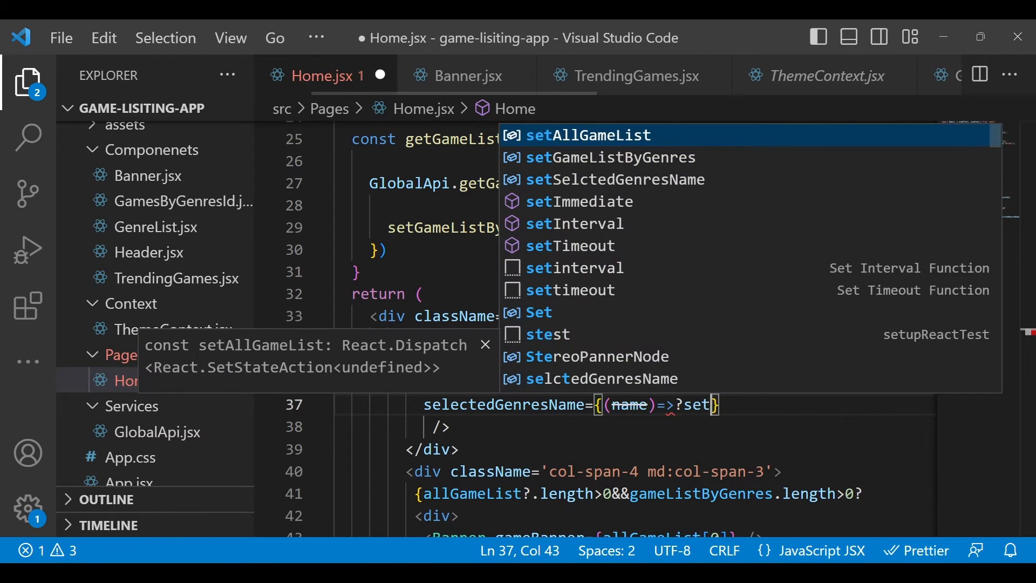
pyautogui.press('Backspace')
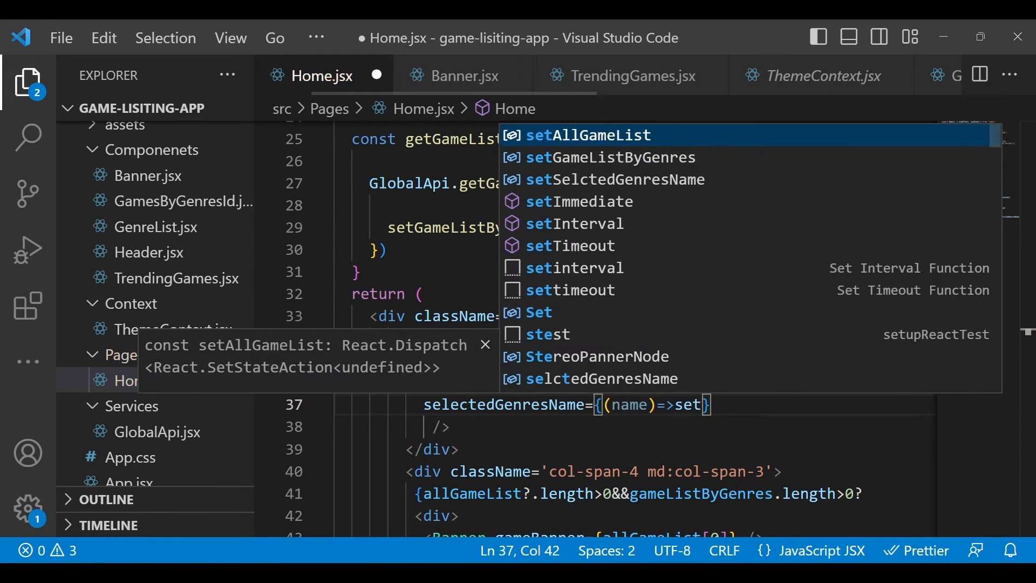
pyautogui.press('Down')
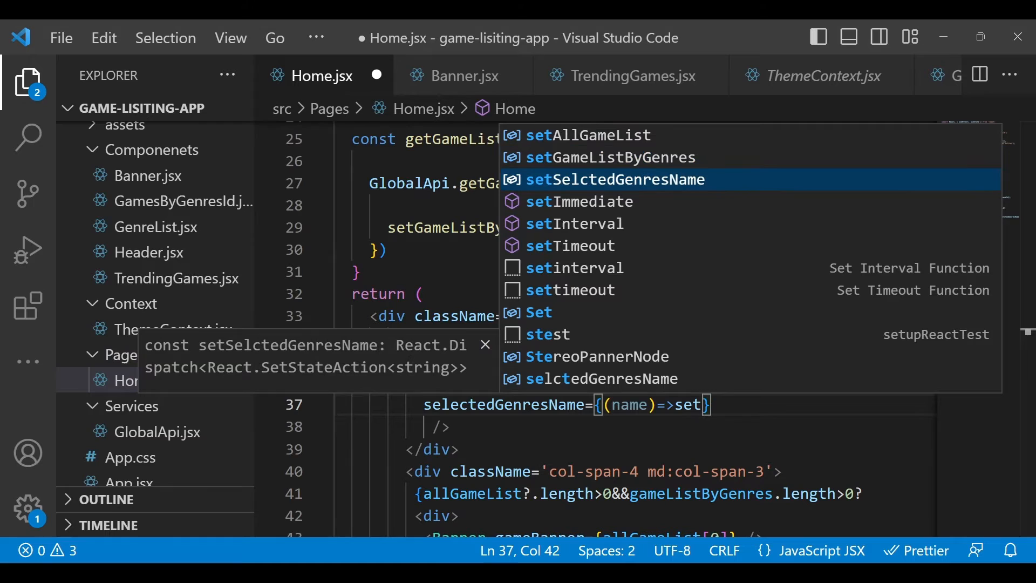
pyautogui.press('Tab')
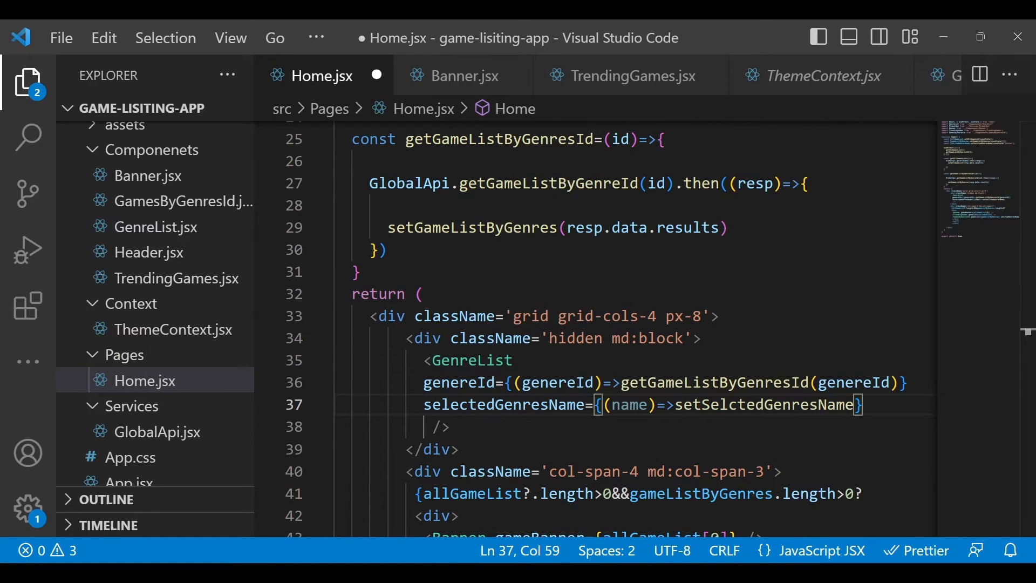
pyautogui.write('()')
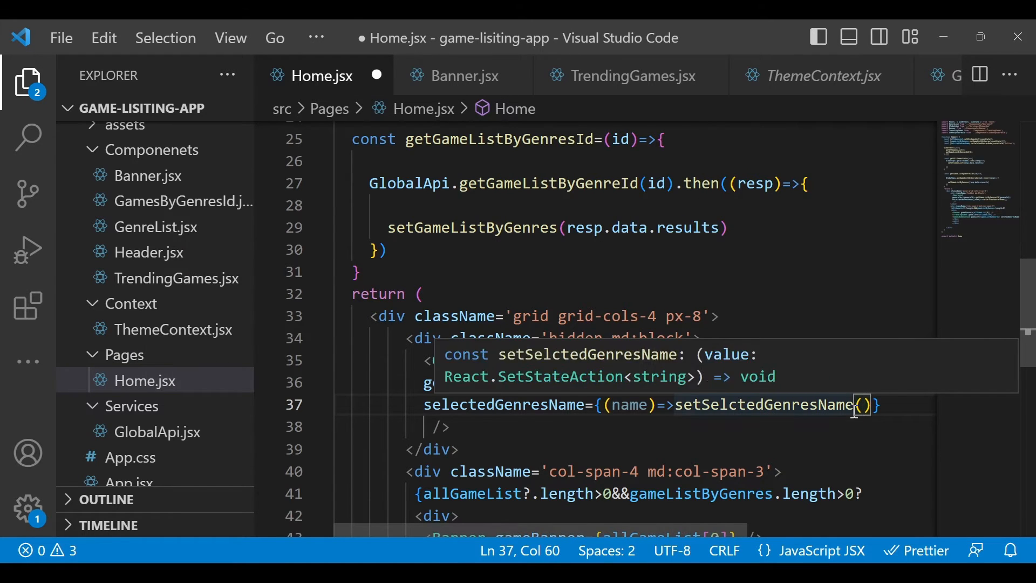
pyautogui.write('name')
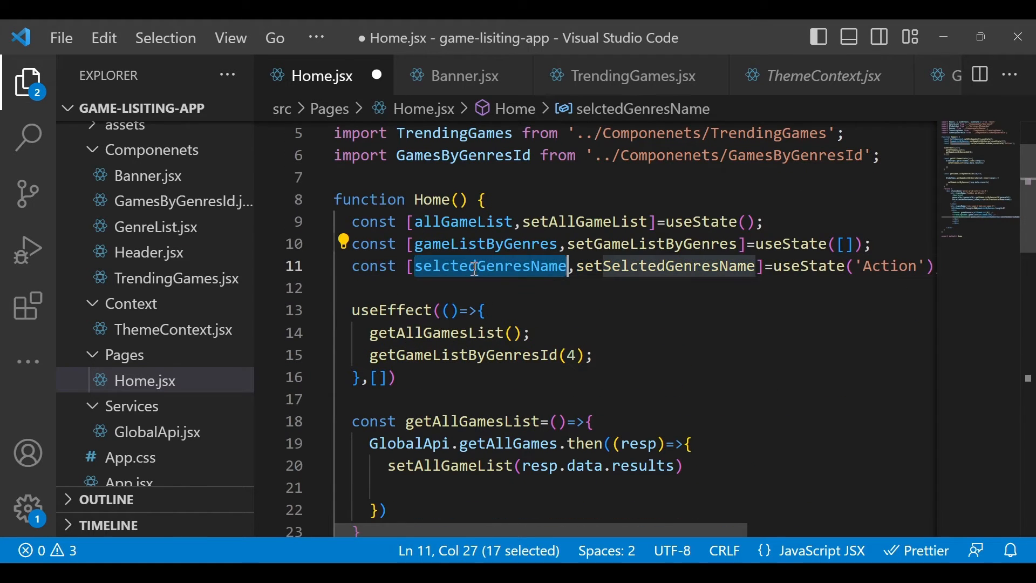
# Give GamesByGenresId selctedGenresName={selctedGenresName} and rename the prop to selectedGenresName
pyautogui.scroll(-3)
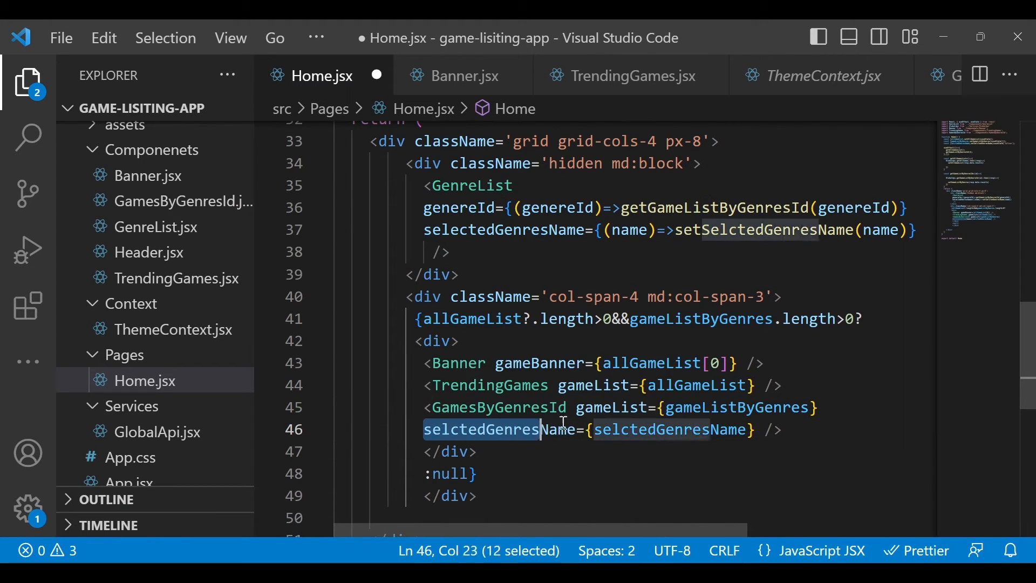
pyautogui.moveTo(541, 429); pyautogui.dragTo(753, 428)
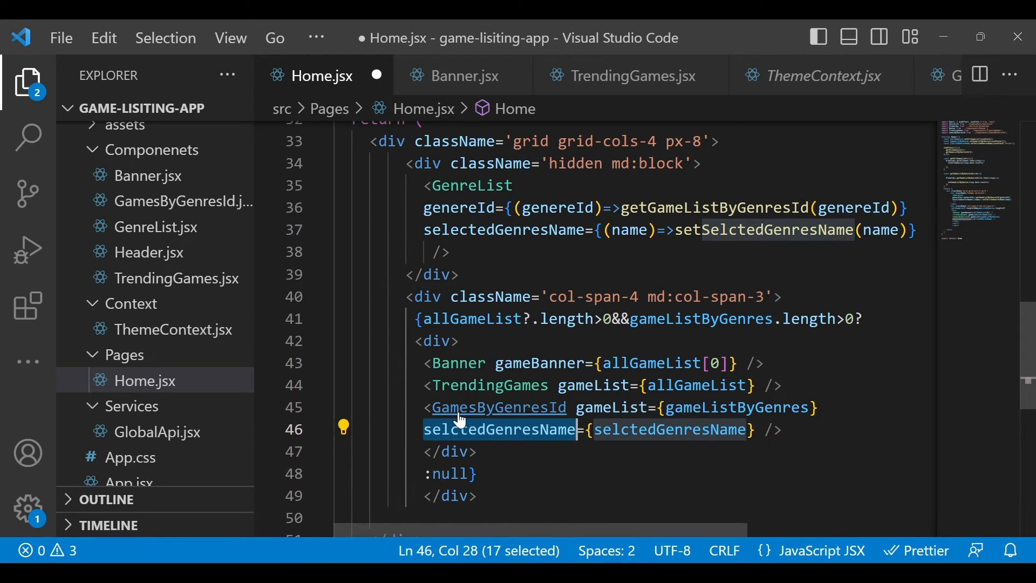
pyautogui.moveTo(467, 418)
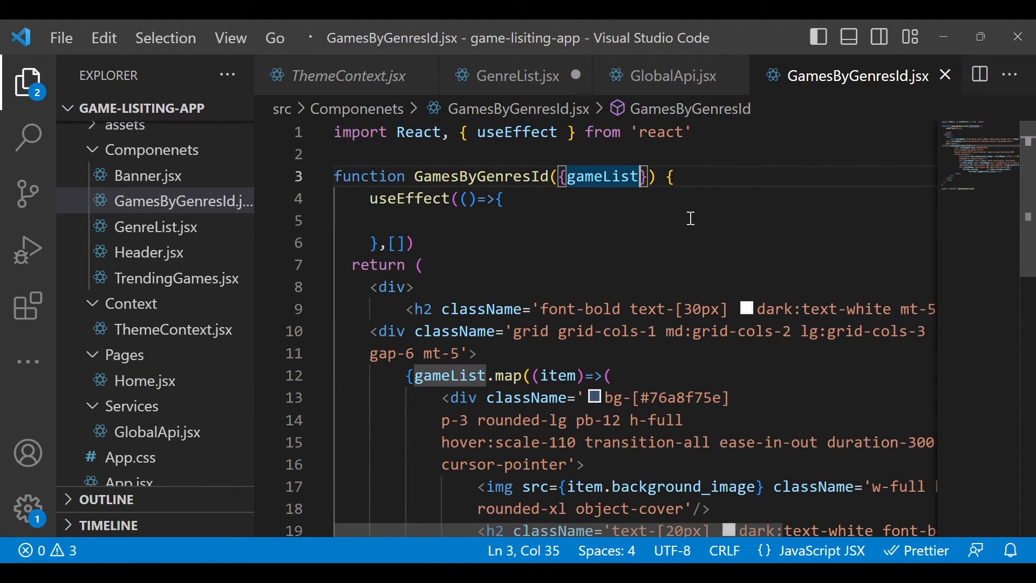
# In GamesByGenresId.jsx, destructure selectedGenresName after gameList and select the new name
pyautogui.write(',selectedGenresName')
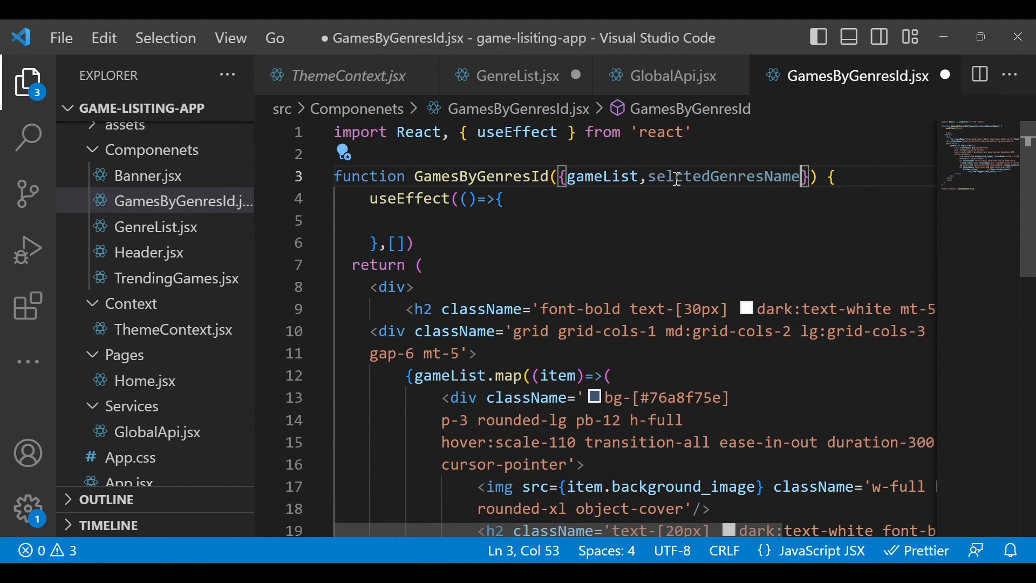
pyautogui.doubleClick(722, 177)
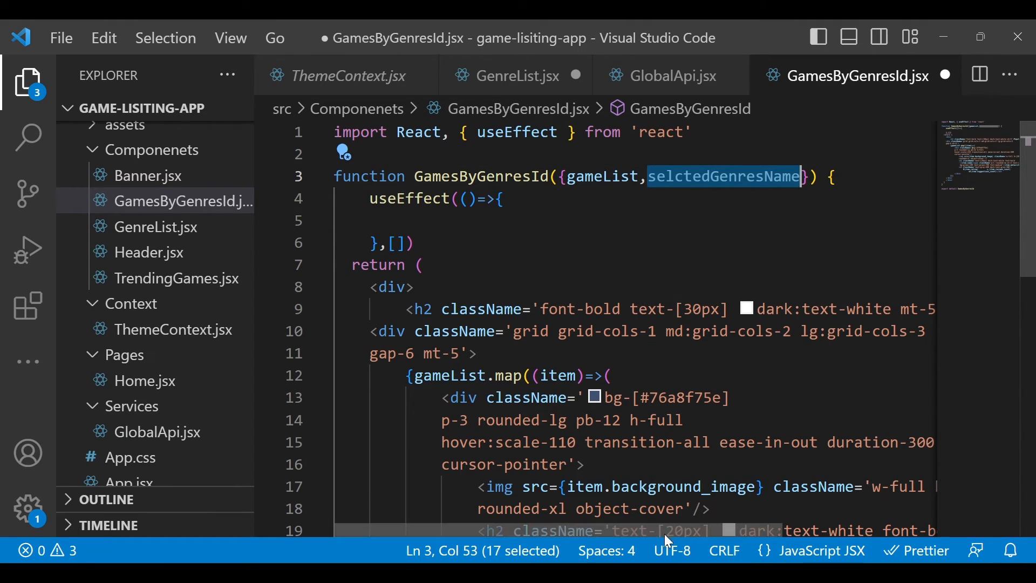
pyautogui.moveTo(422, 217)
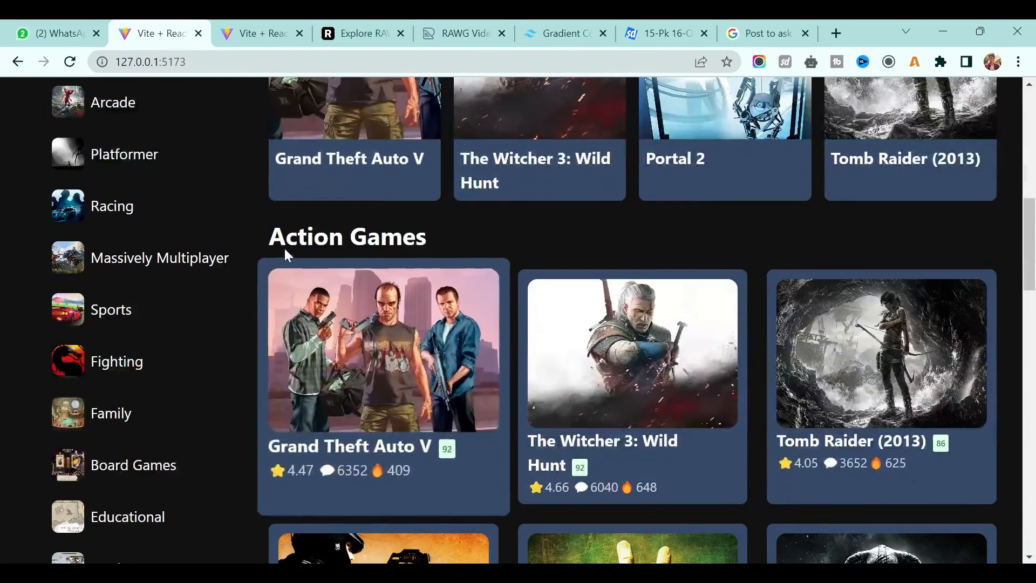
# In the running app, pick Racing then Family to see the heading read Racing Games and Family Games
pyautogui.doubleClick(304, 236)
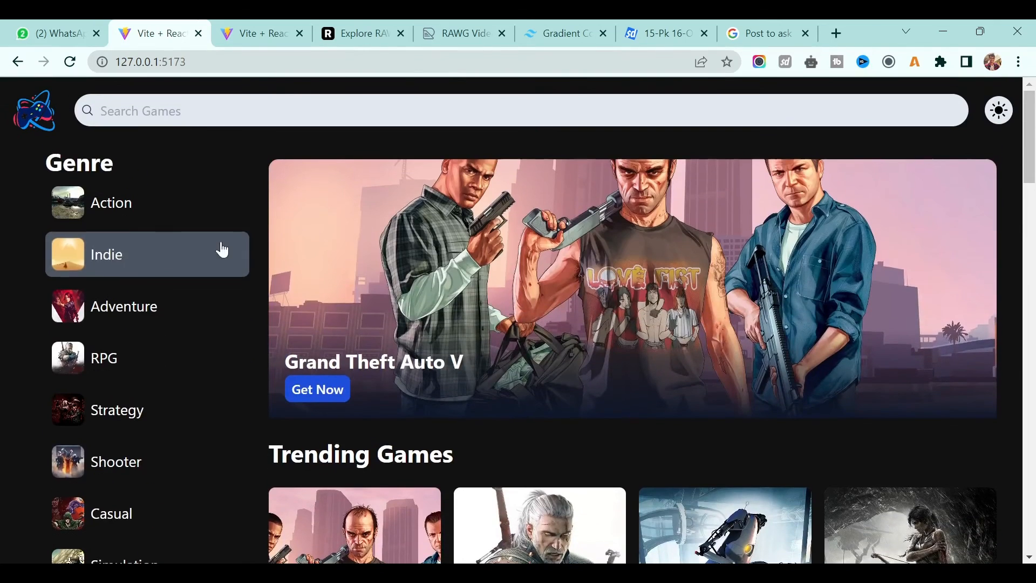
pyautogui.scroll(-3)
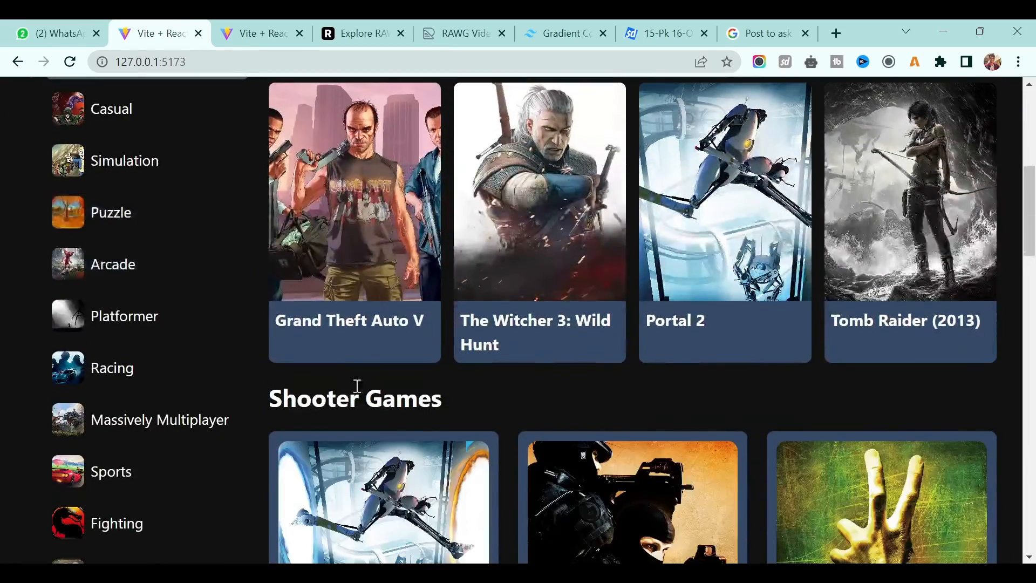
pyautogui.click(112, 367)
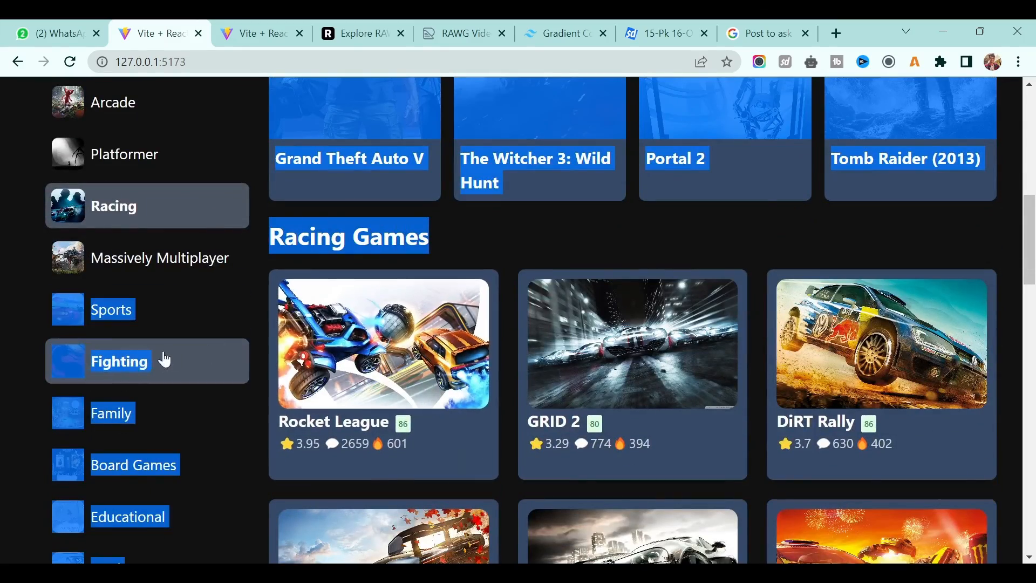
pyautogui.click(112, 412)
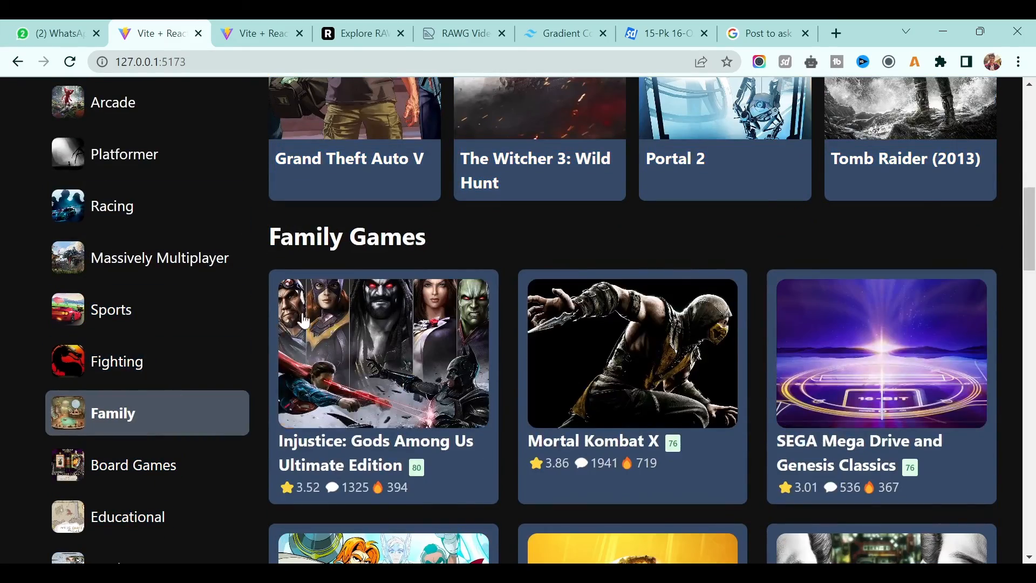